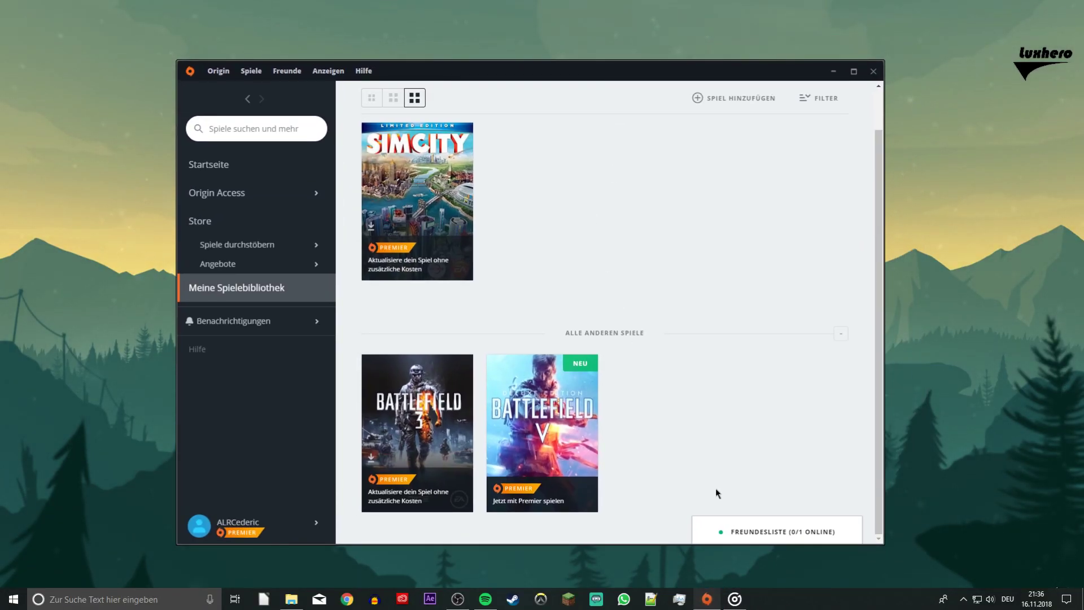
{"action": "mouse_move", "coordinate": [476, 538]}
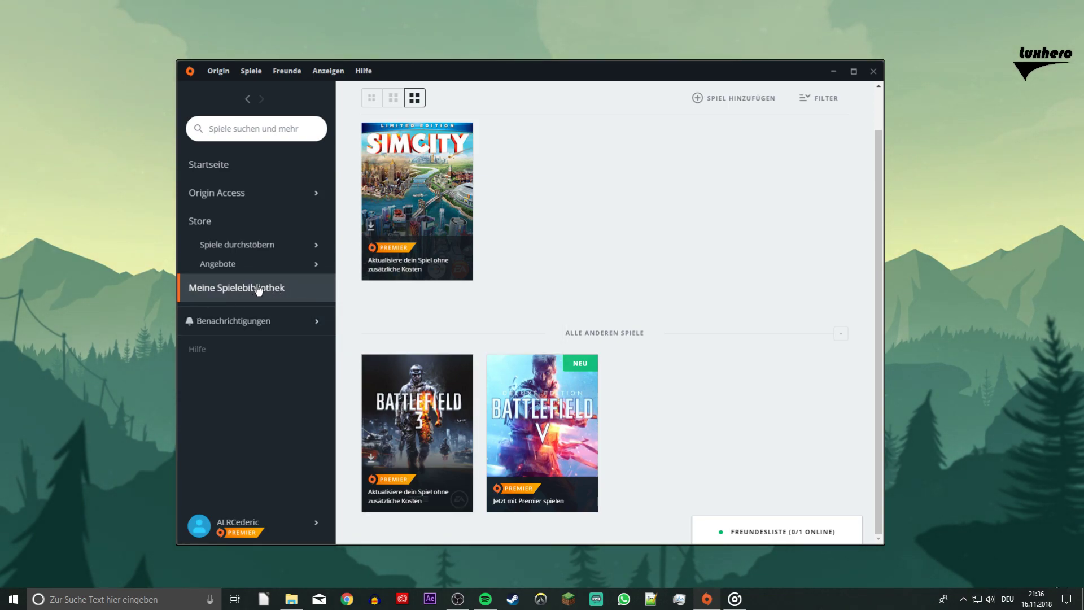
Save '-PerfOverlay.DrawFps 1' in Battlefield V's advanced launch settings, then close Origin.
{"action": "right_click", "coordinate": [416, 201]}
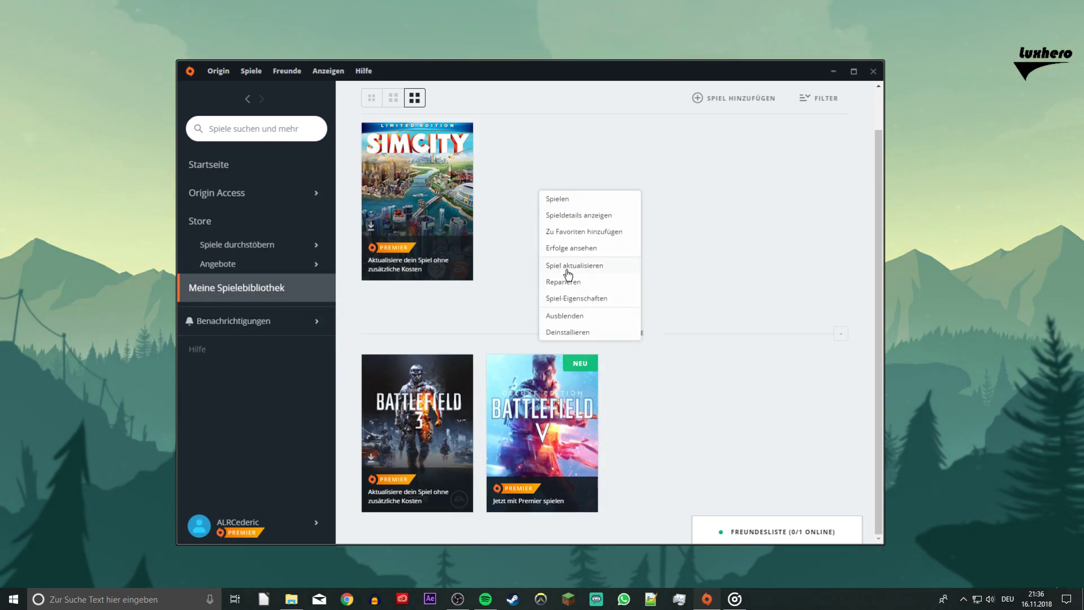
{"action": "left_click", "coordinate": [575, 298]}
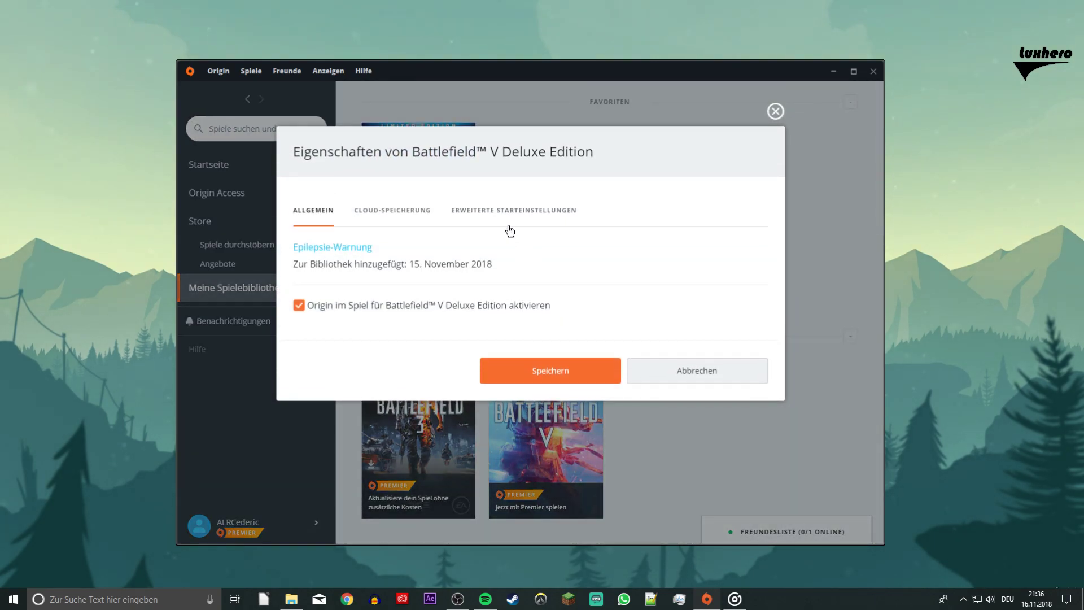
{"action": "left_click", "coordinate": [513, 210]}
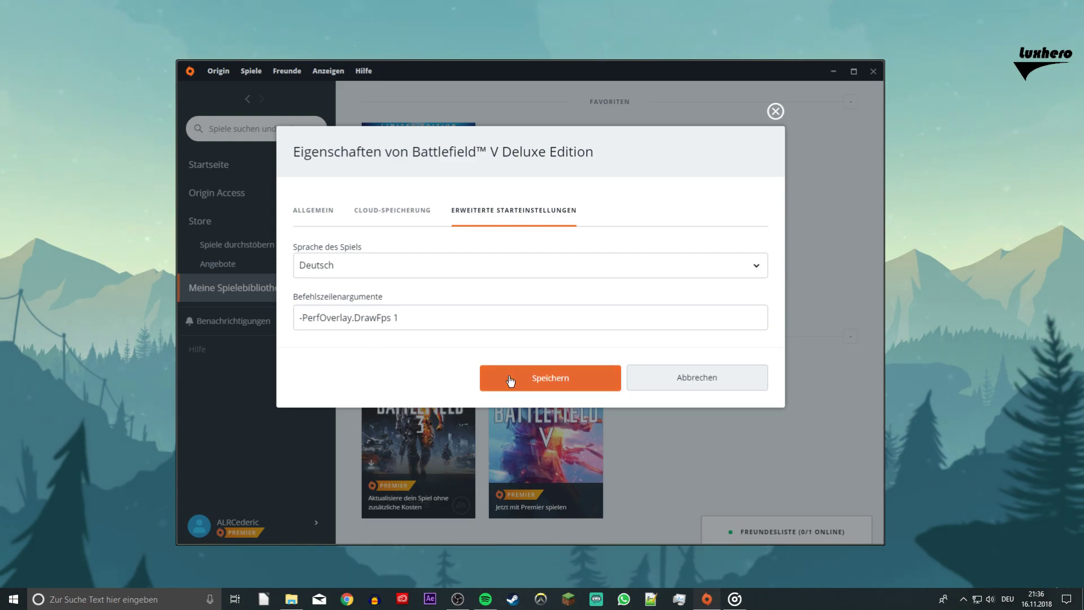
{"action": "left_click", "coordinate": [550, 377]}
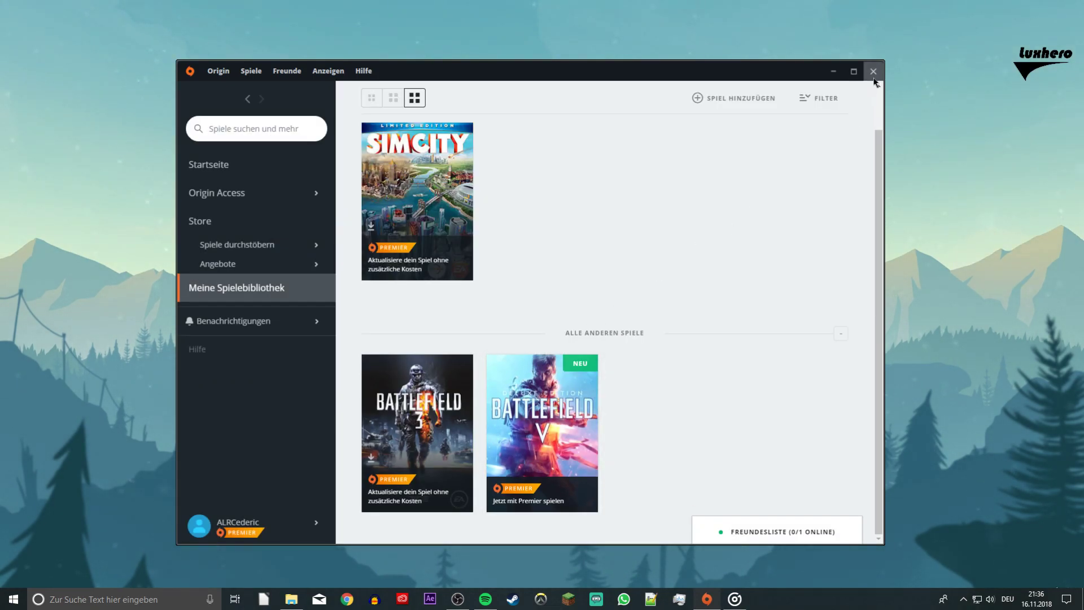
{"action": "left_click", "coordinate": [872, 70]}
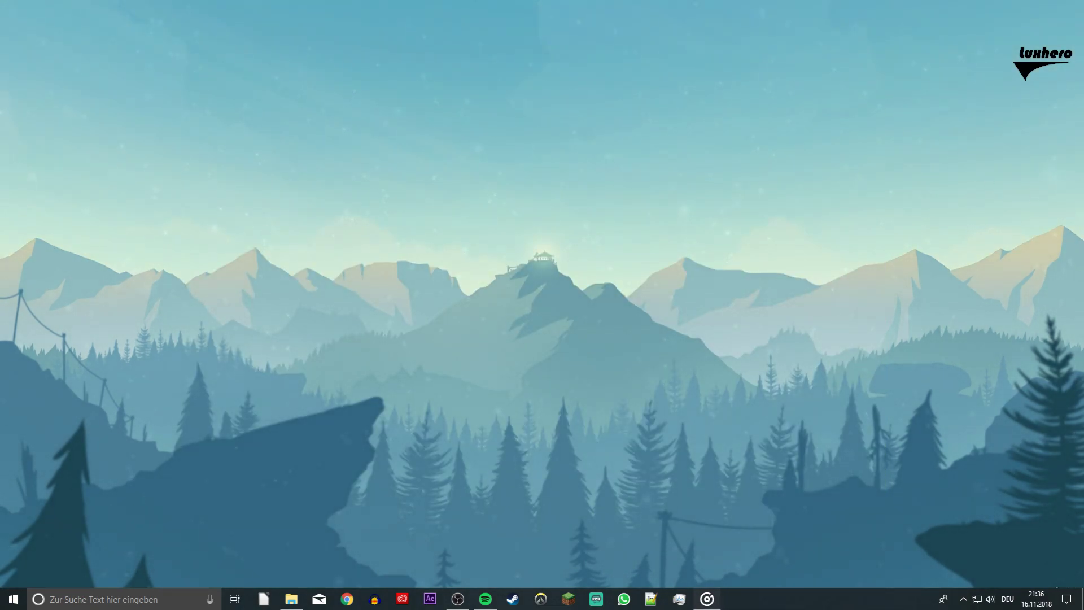